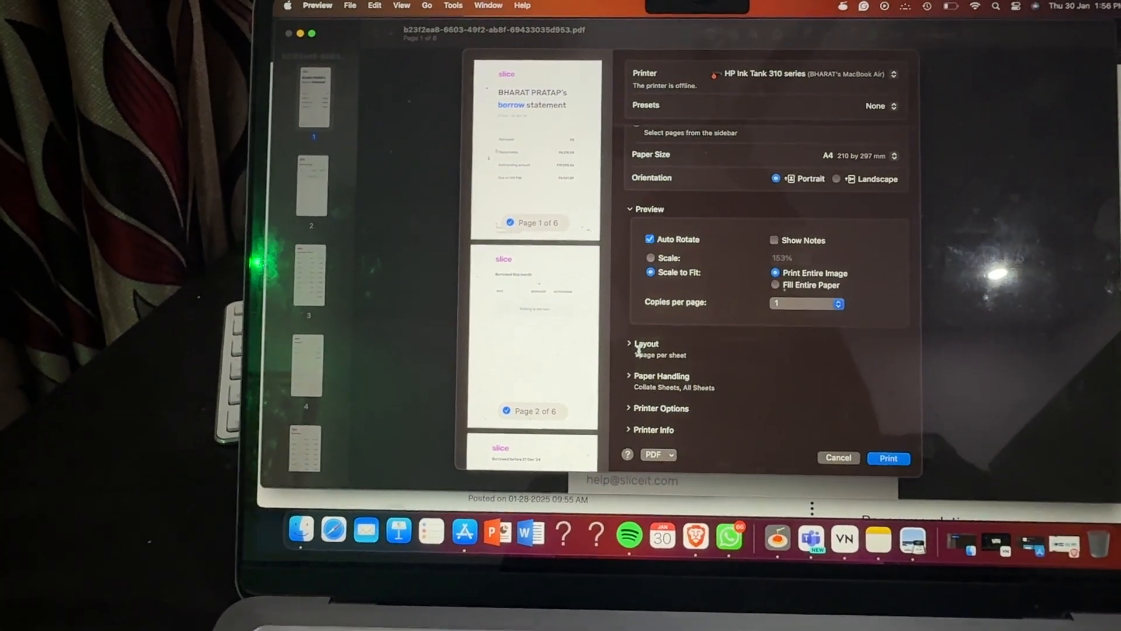
Expand the Layout section to show pages per sheet (1) and border options.
click(638, 344)
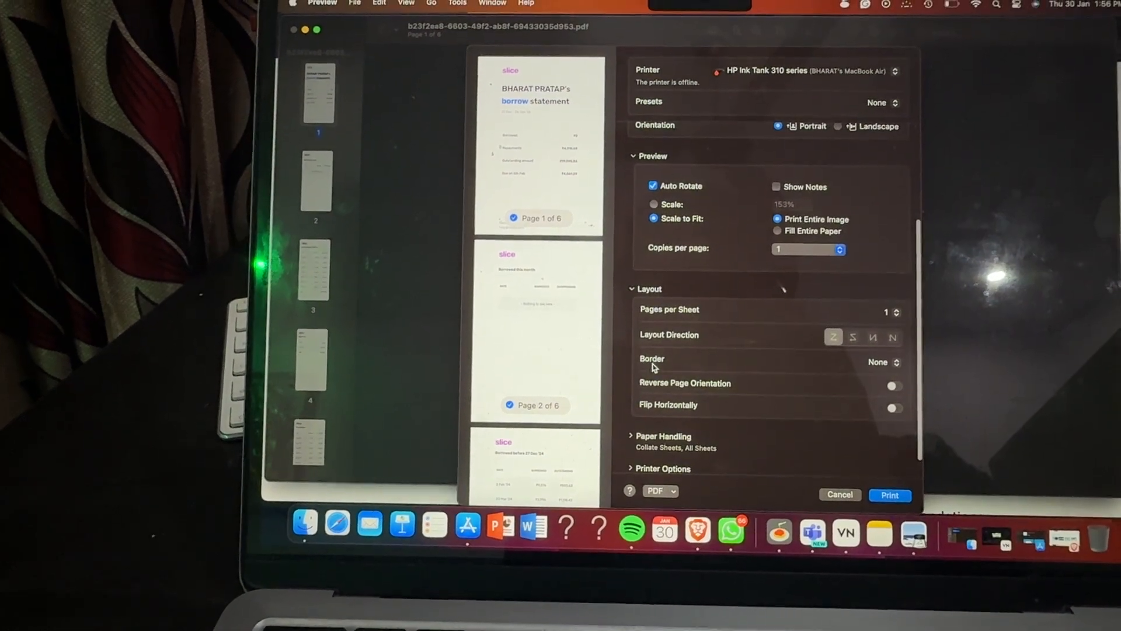
click(881, 362)
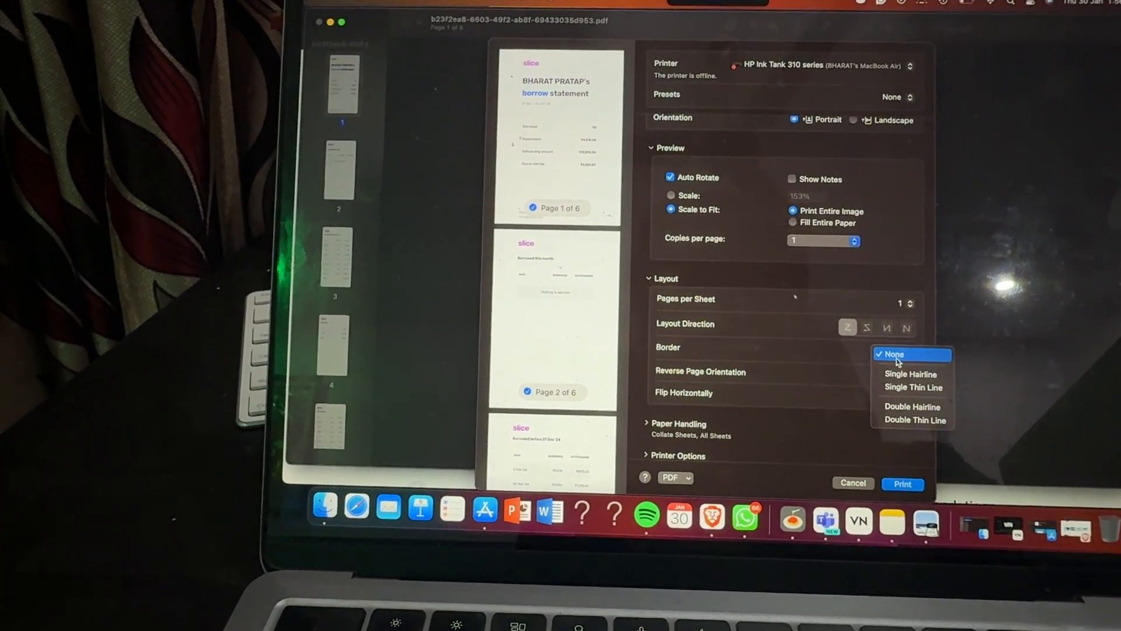
click(892, 354)
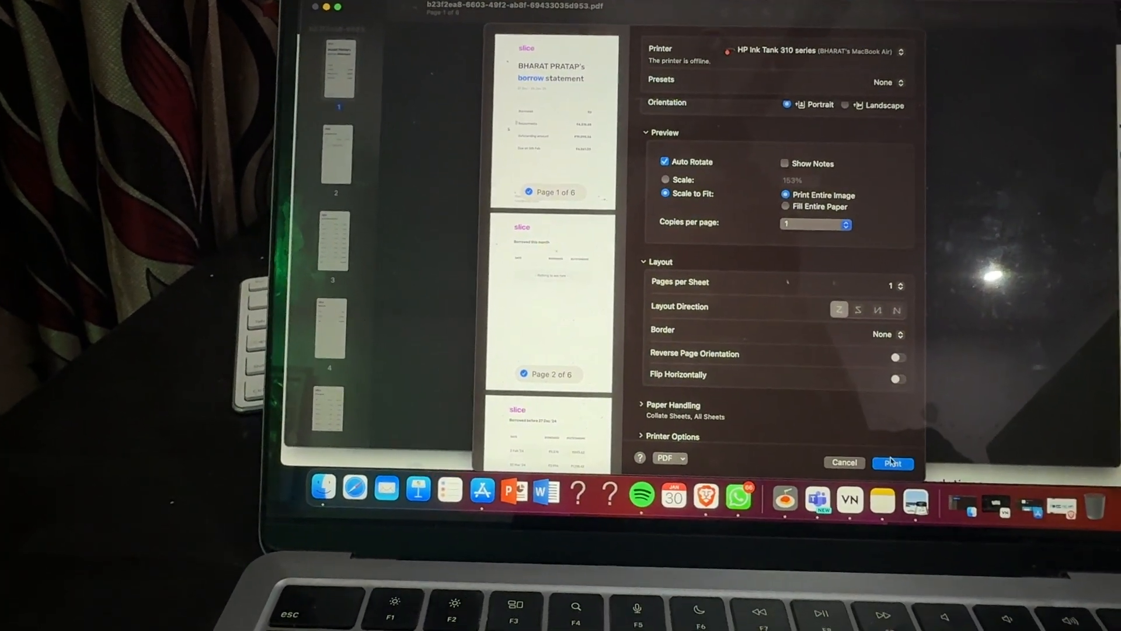